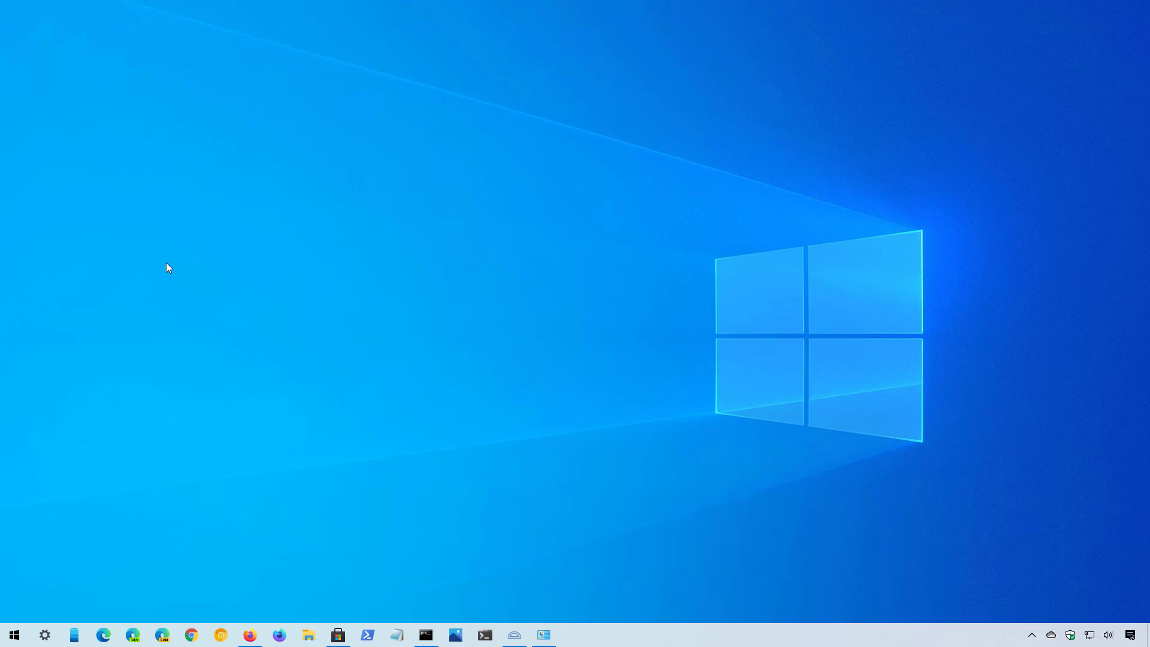
Step: Navigate from the taskbar Settings gear through System to the Storage page for the C: drive
left_click(44, 635)
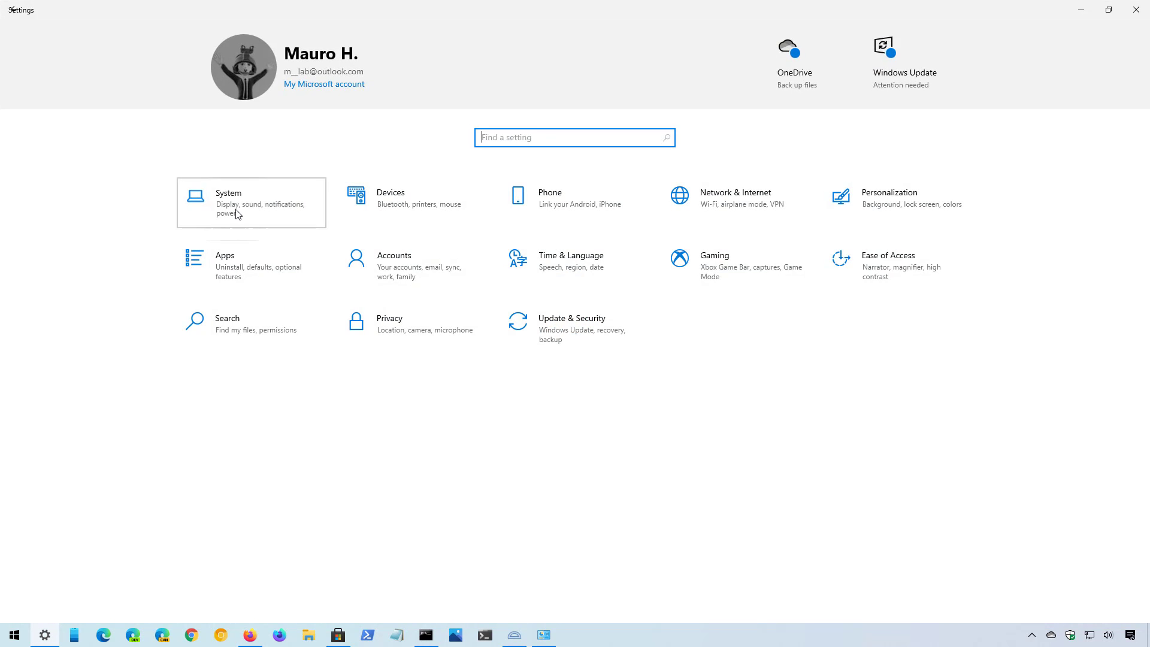
left_click(250, 202)
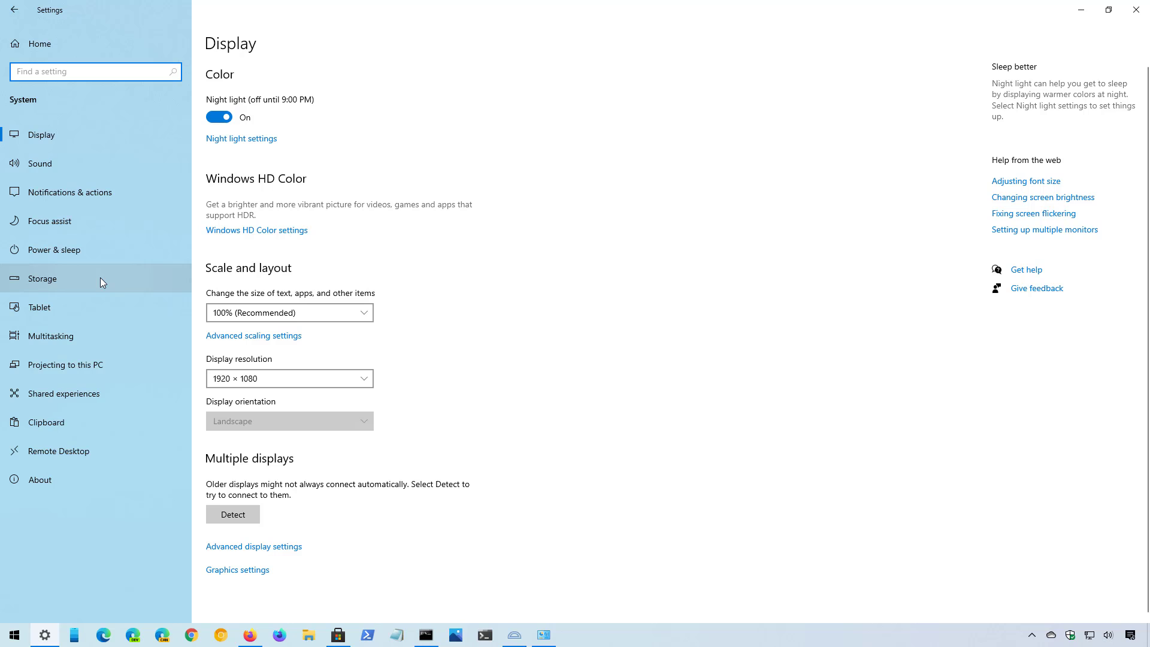
left_click(44, 278)
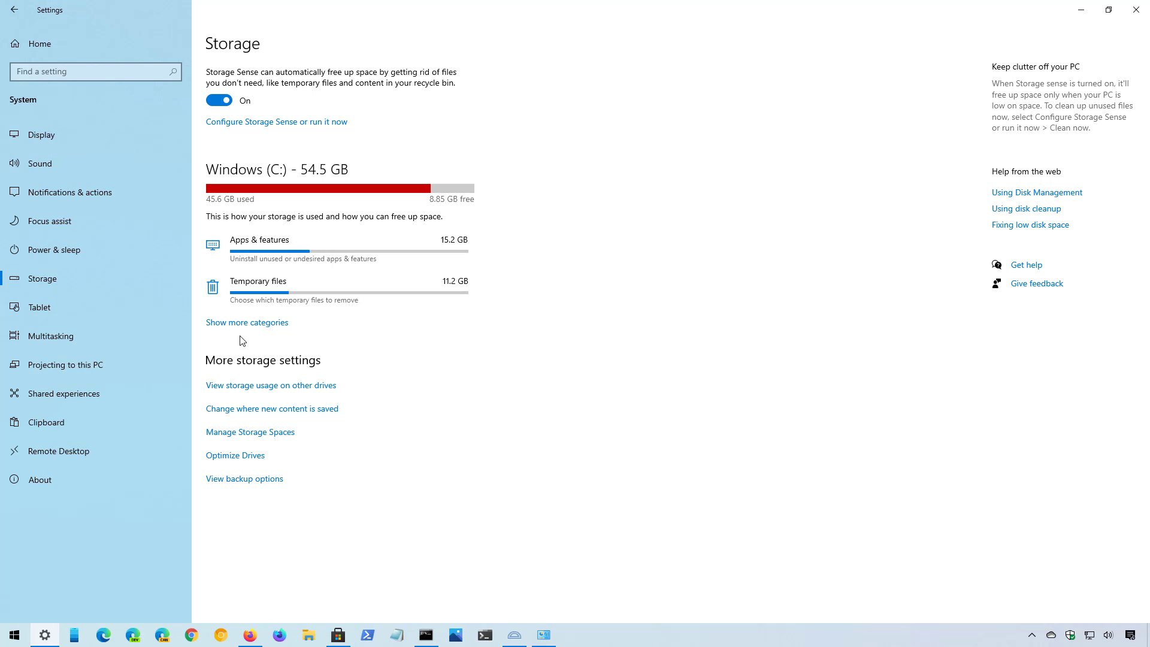
mouse_move(244, 327)
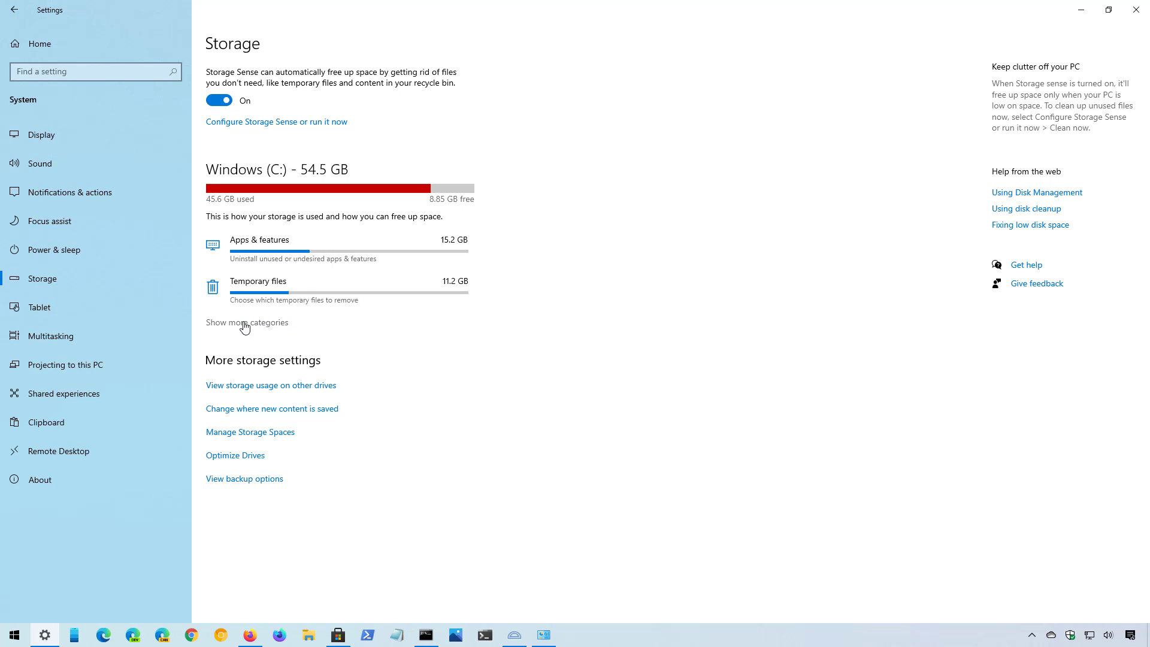
Step: Expand the full list of C: drive storage categories, led by System & reserved at 17.3 GB
left_click(247, 323)
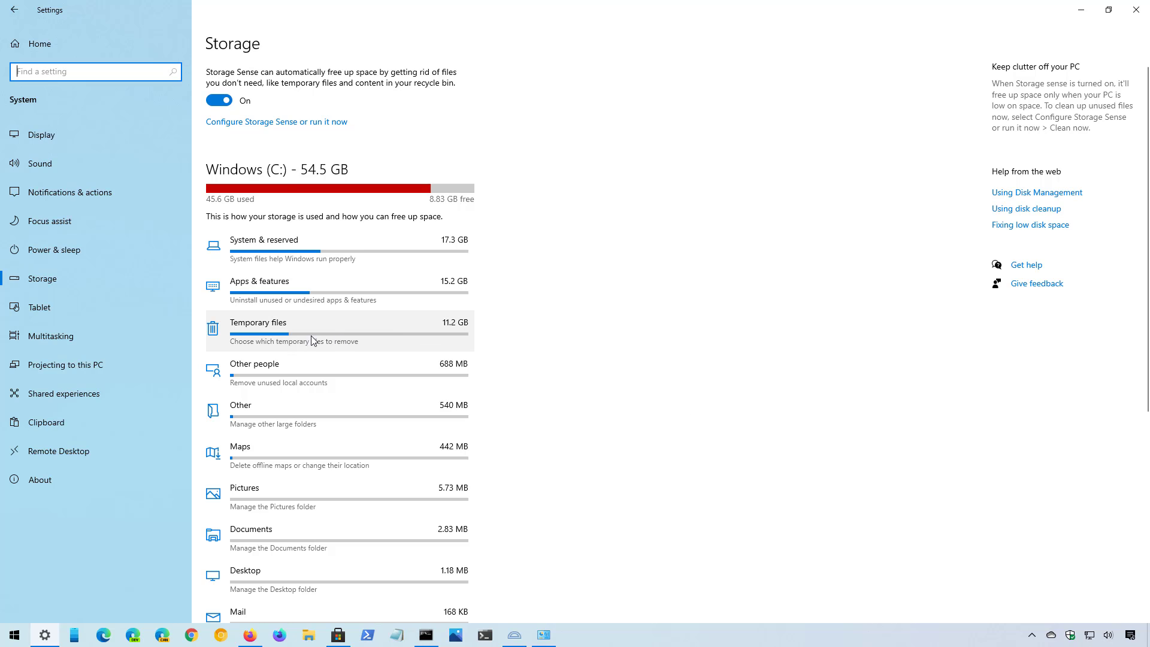
mouse_move(312, 338)
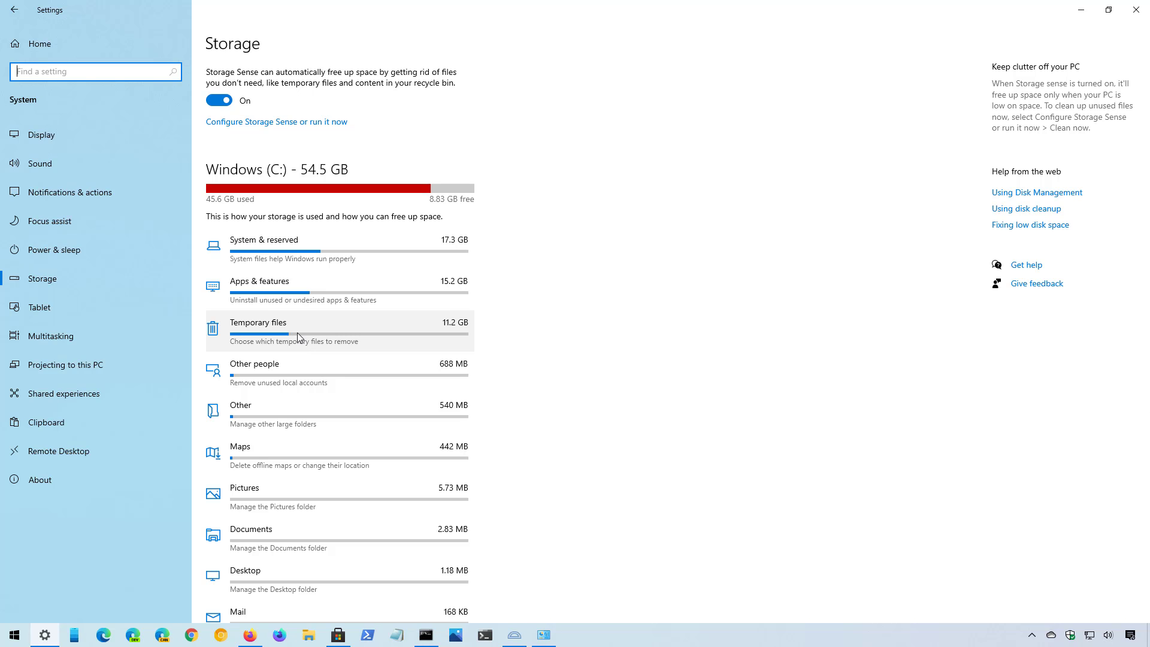
Step: Show the Temporary files breakdown for the C: drive, with 6.17 GB selected for removal
left_click(258, 322)
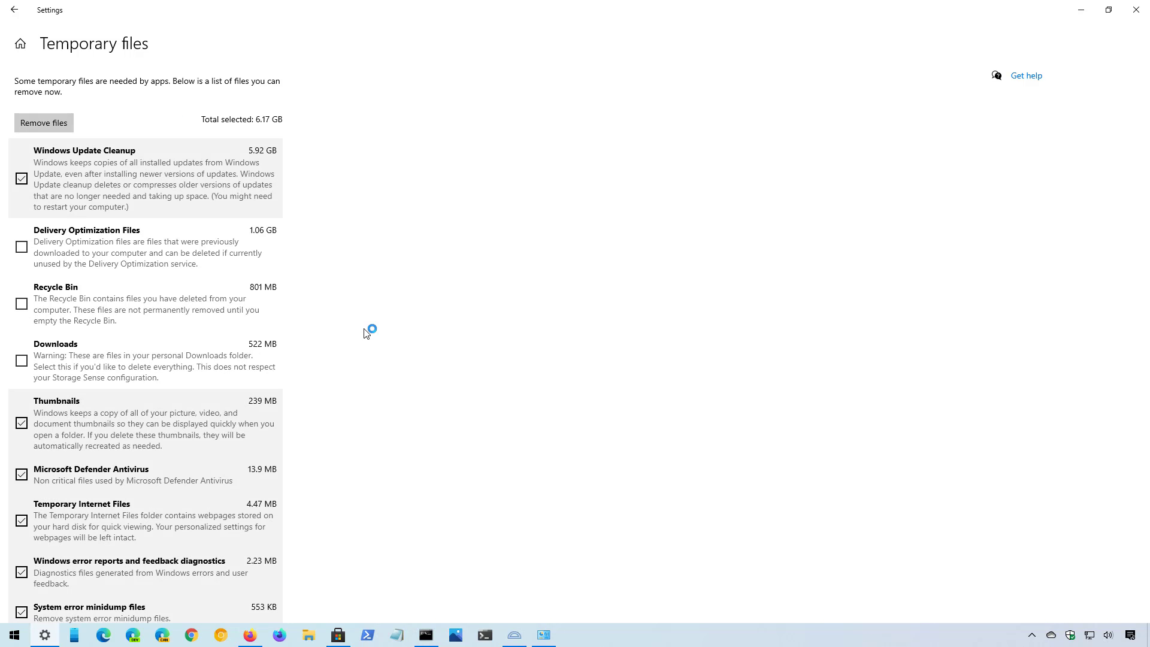
mouse_move(377, 227)
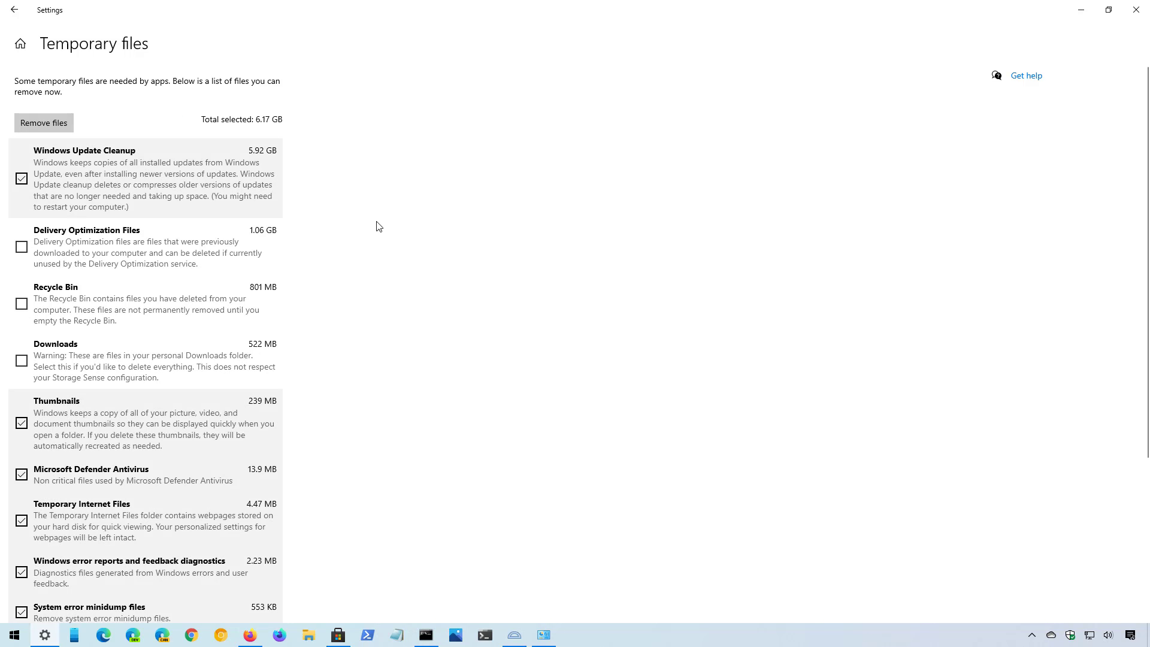
mouse_move(412, 238)
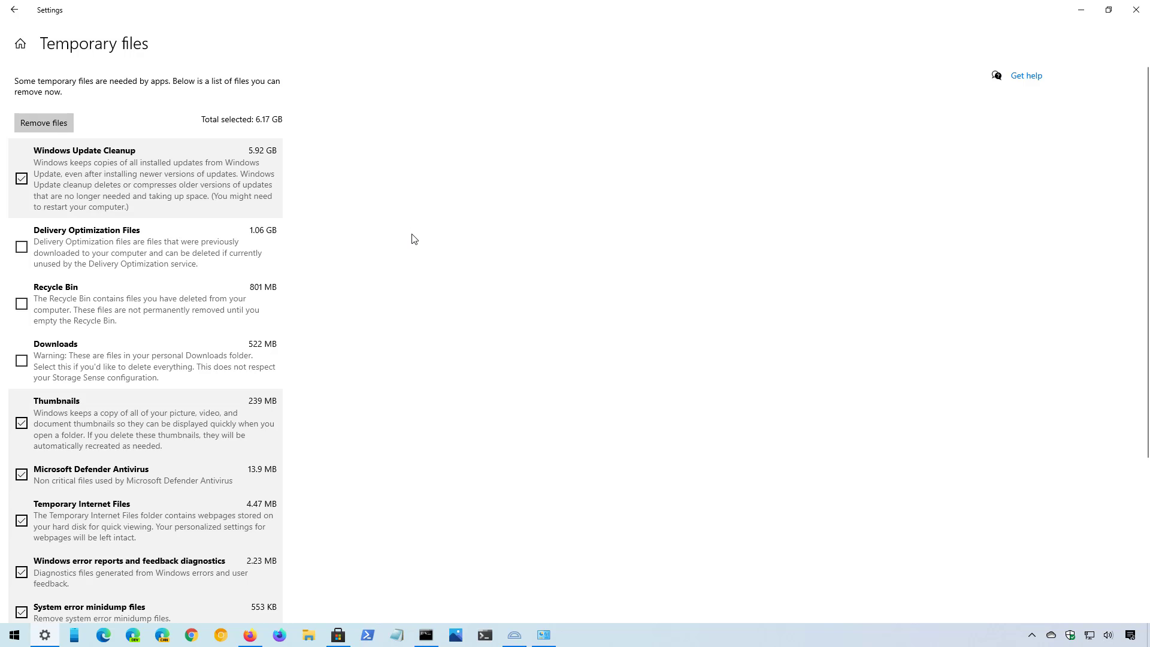
mouse_move(395, 231)
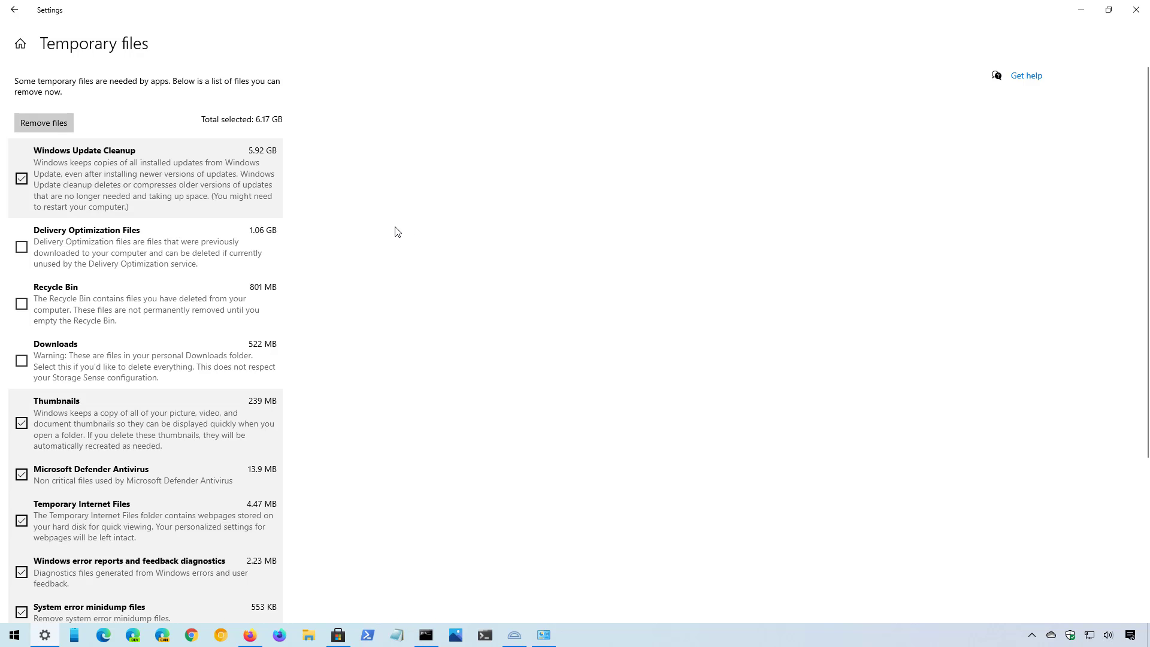
mouse_move(21, 246)
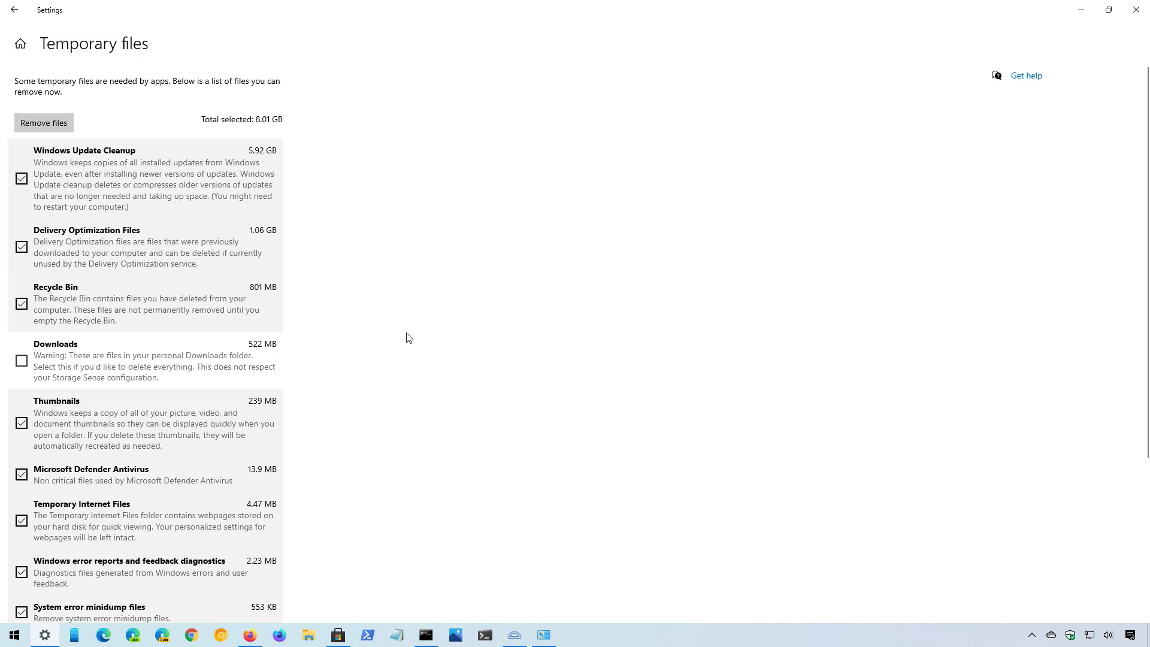
mouse_move(55, 362)
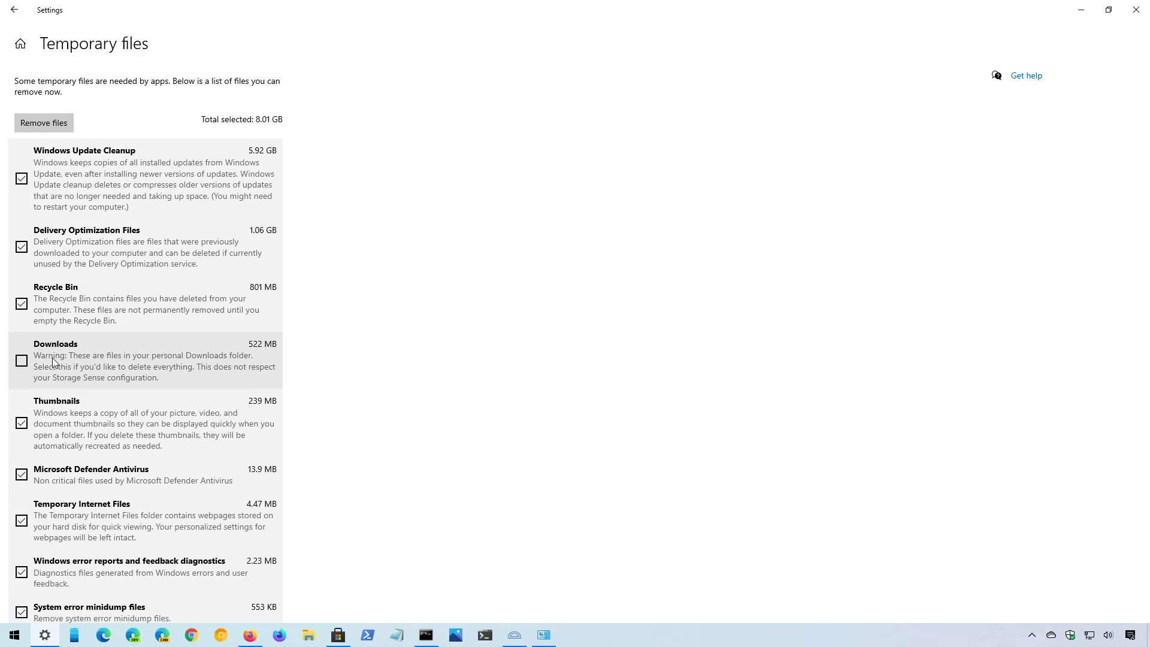
mouse_move(139, 366)
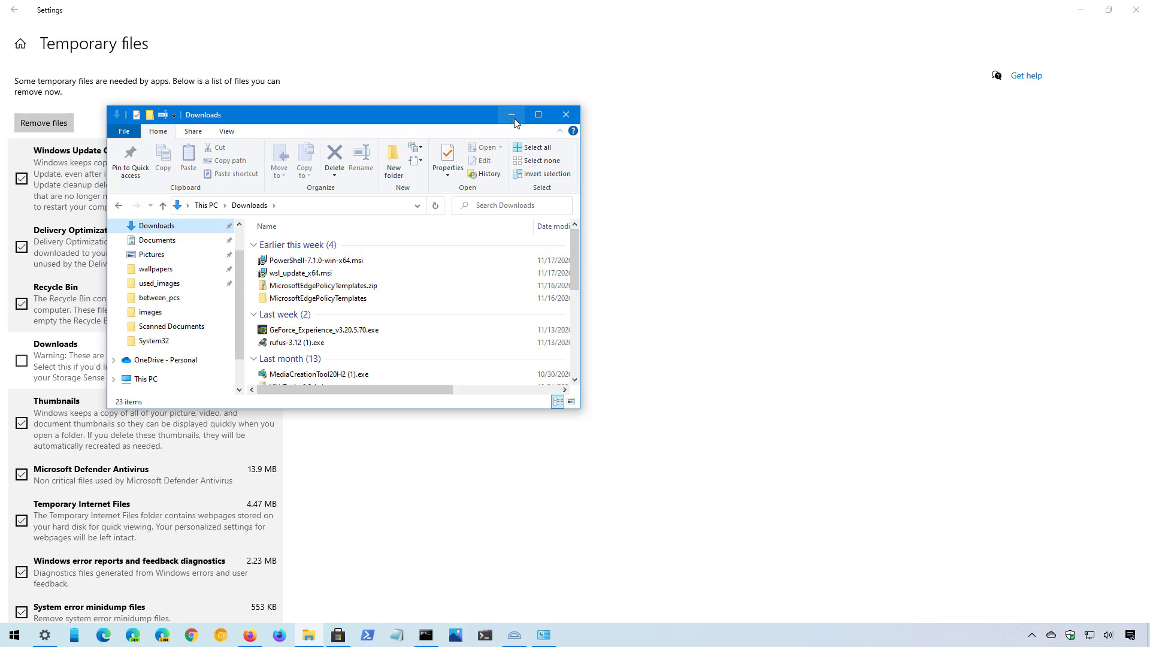
Step: Minimize the Downloads File Explorer window to reveal the temporary files list again
left_click(512, 115)
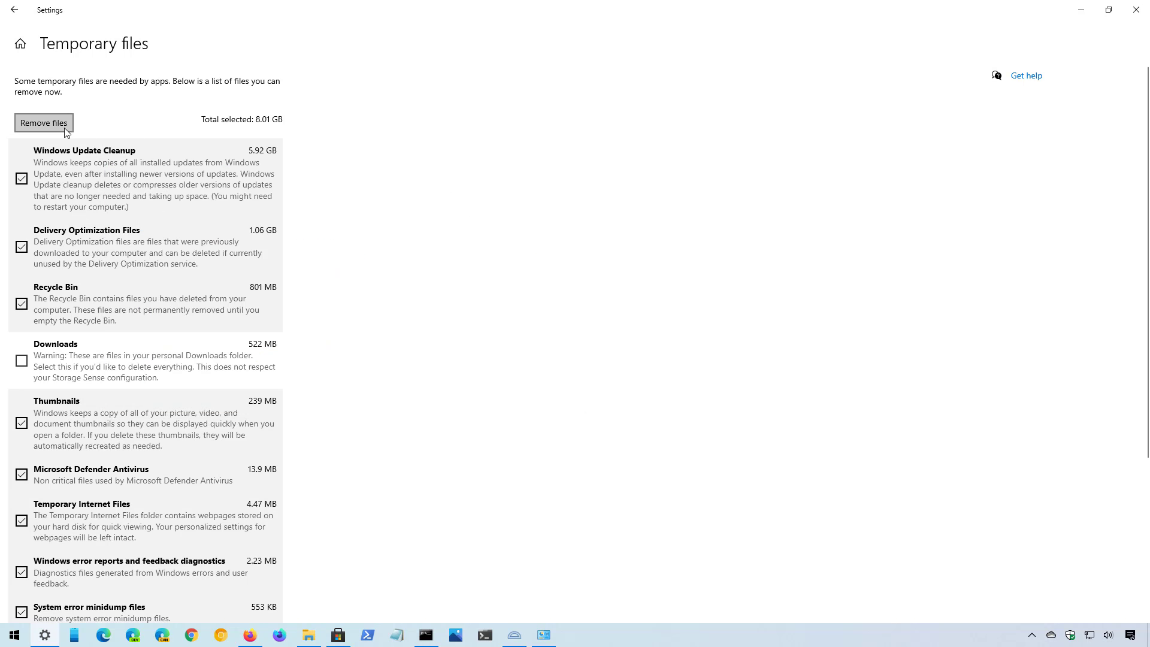
mouse_move(254, 135)
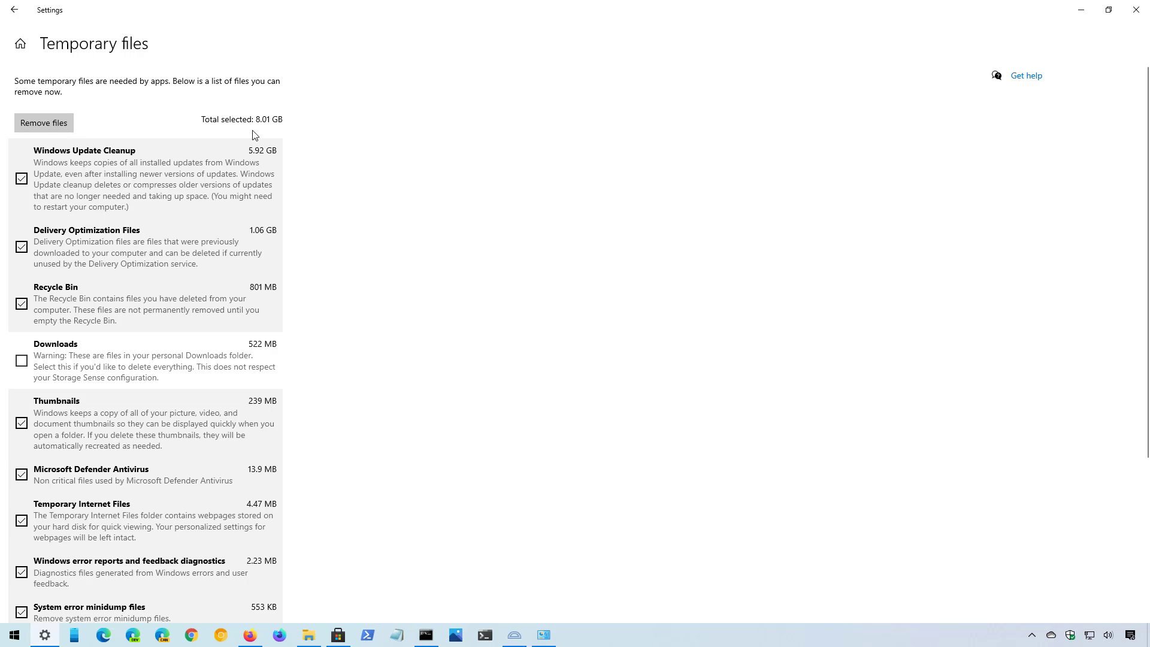
mouse_move(271, 135)
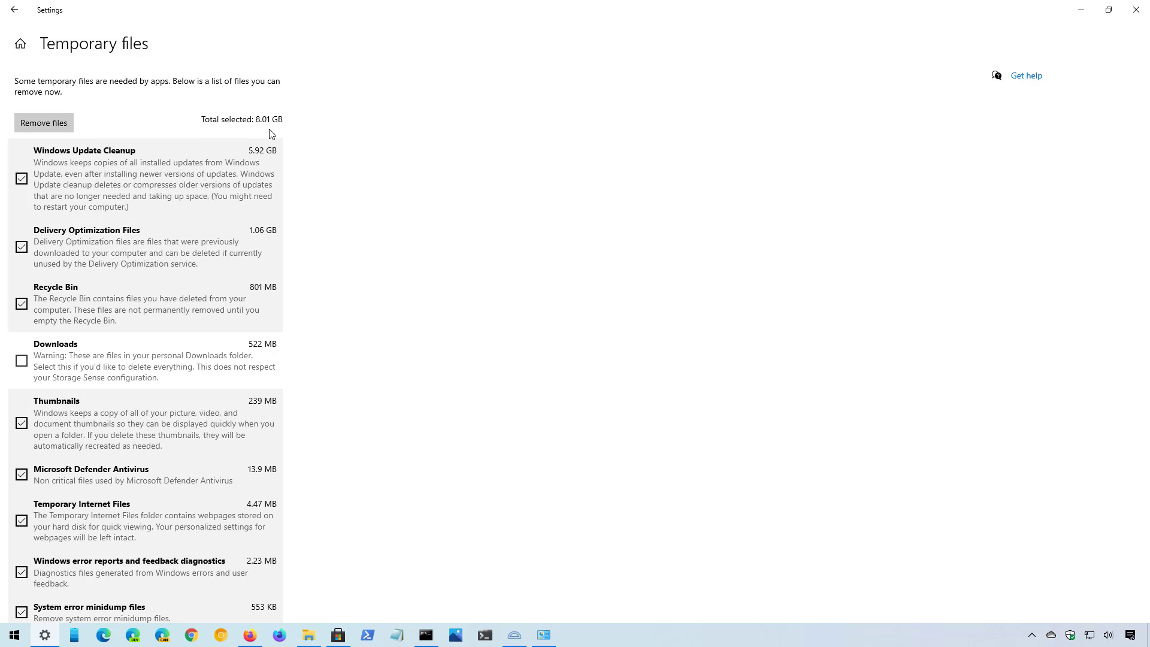
Step: Go back from Temporary files to the C: drive Storage overview
left_click(13, 10)
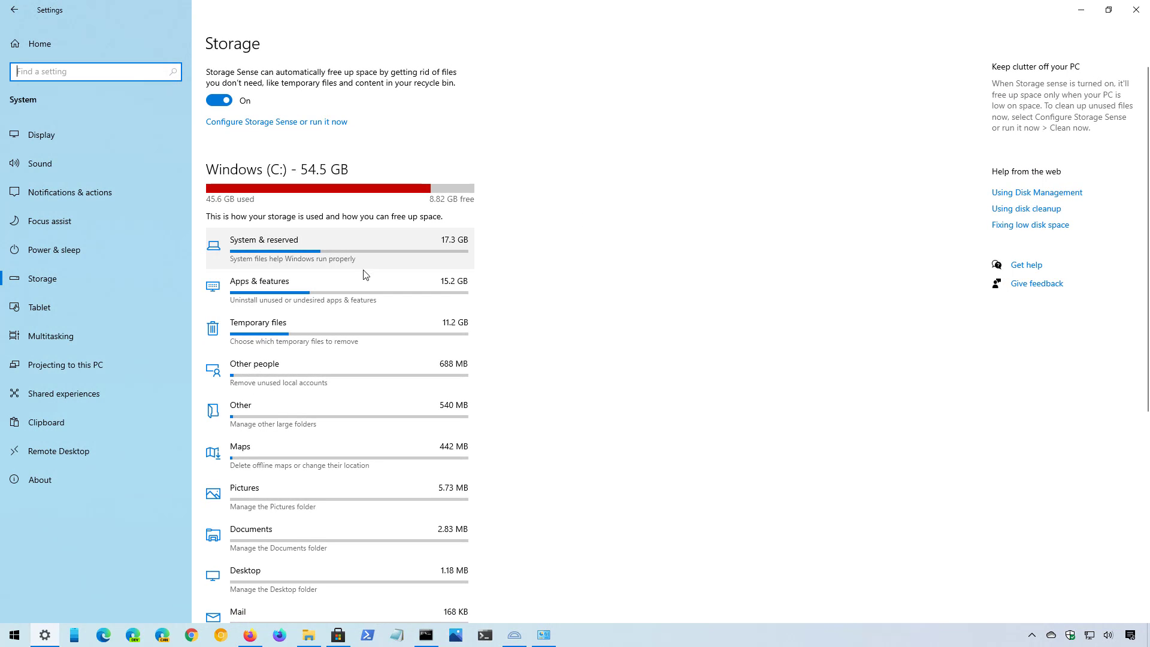
mouse_move(319, 292)
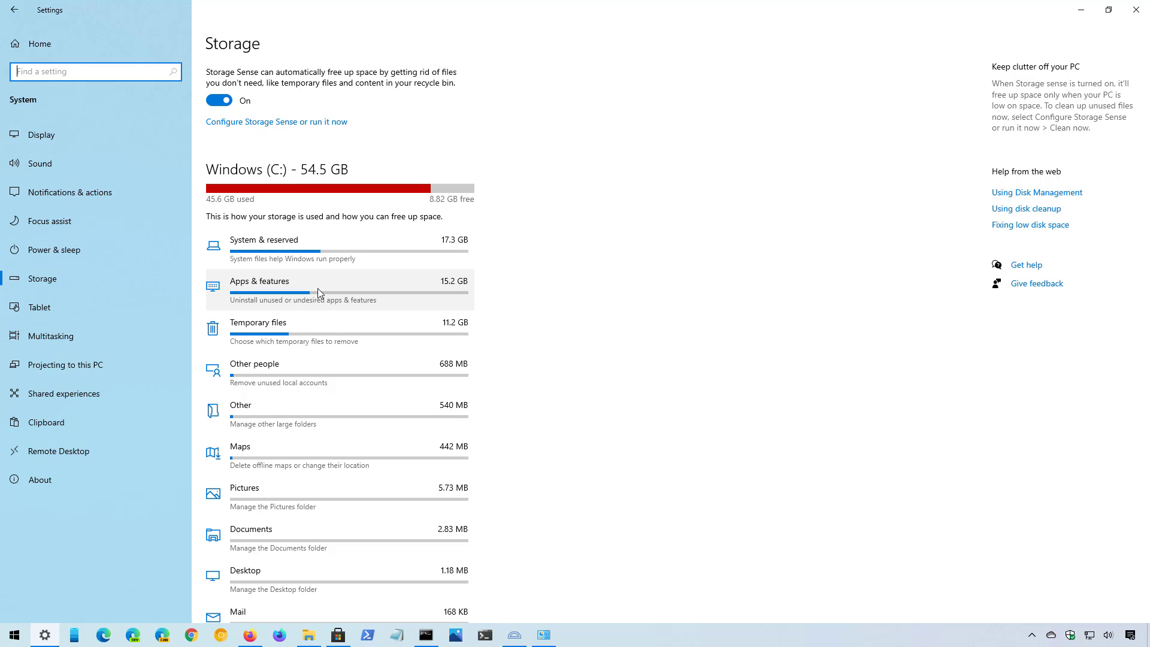
Step: Sort the Apps & features list by Size, then return to the Storage overview
left_click(259, 281)
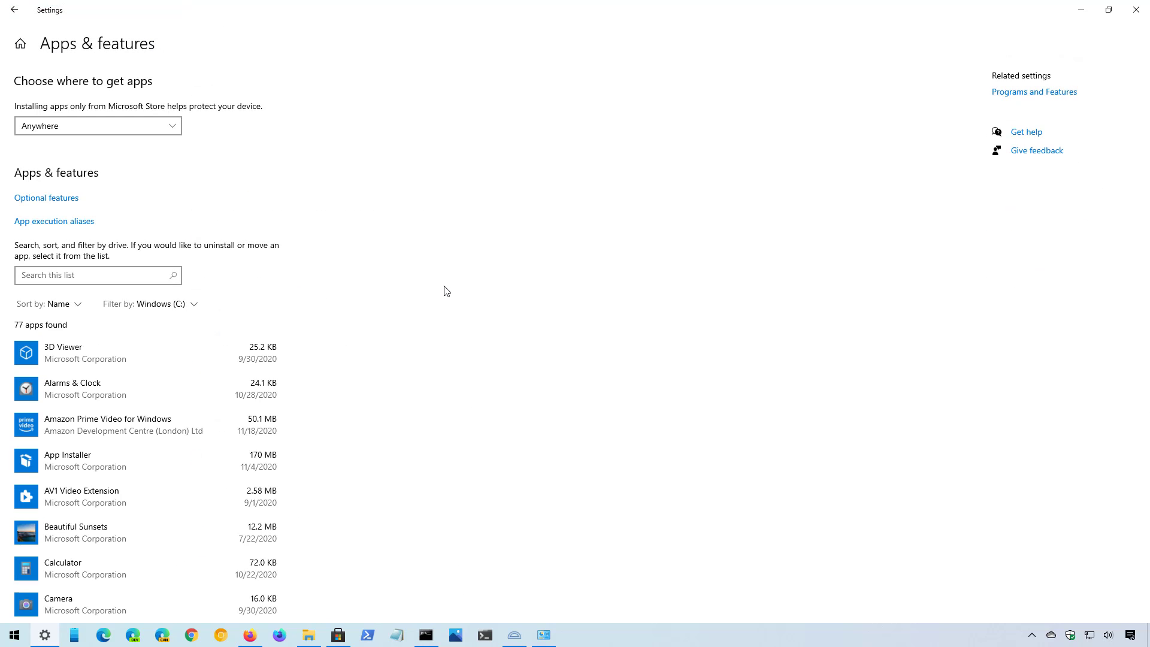
left_click(48, 303)
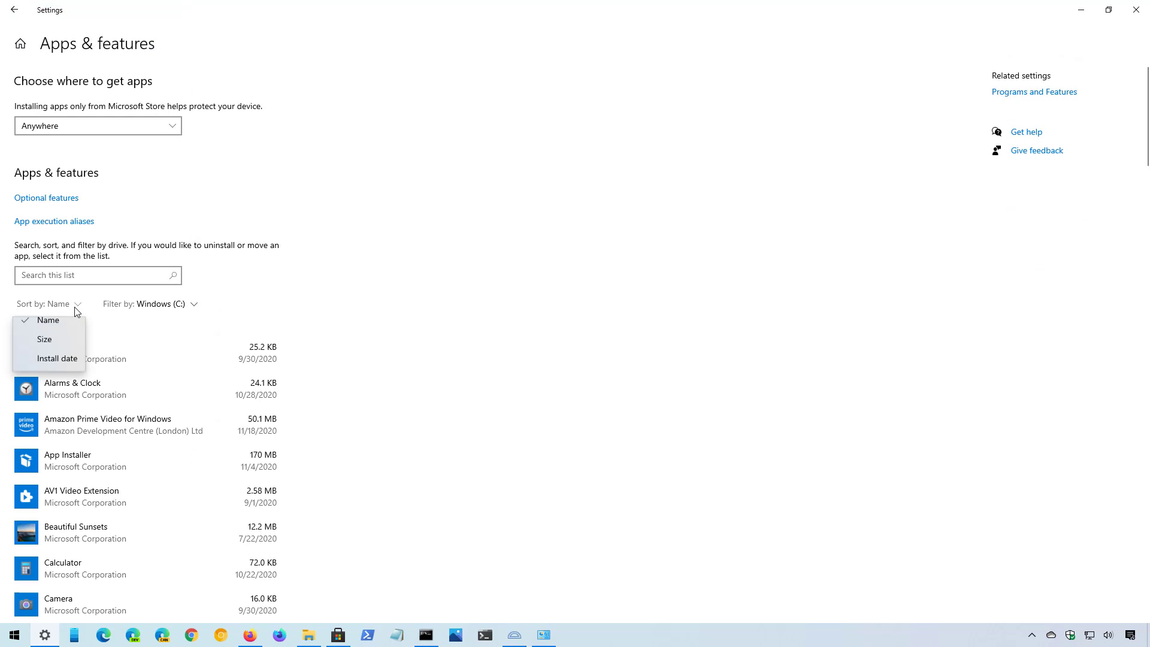
left_click(45, 339)
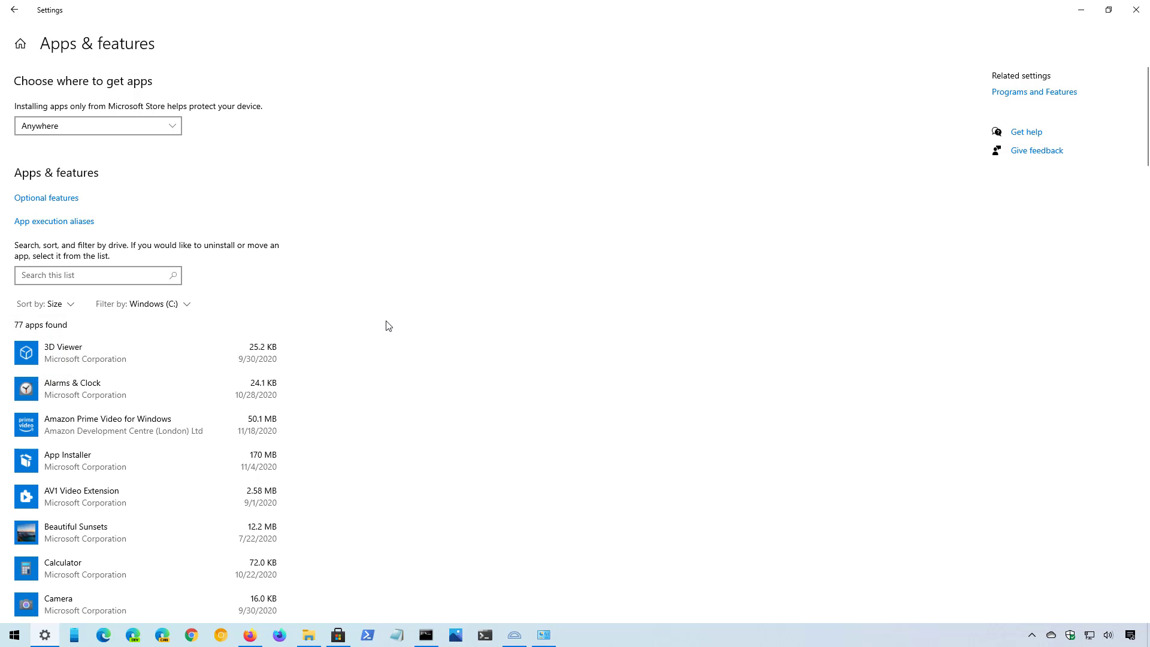
left_click(111, 352)
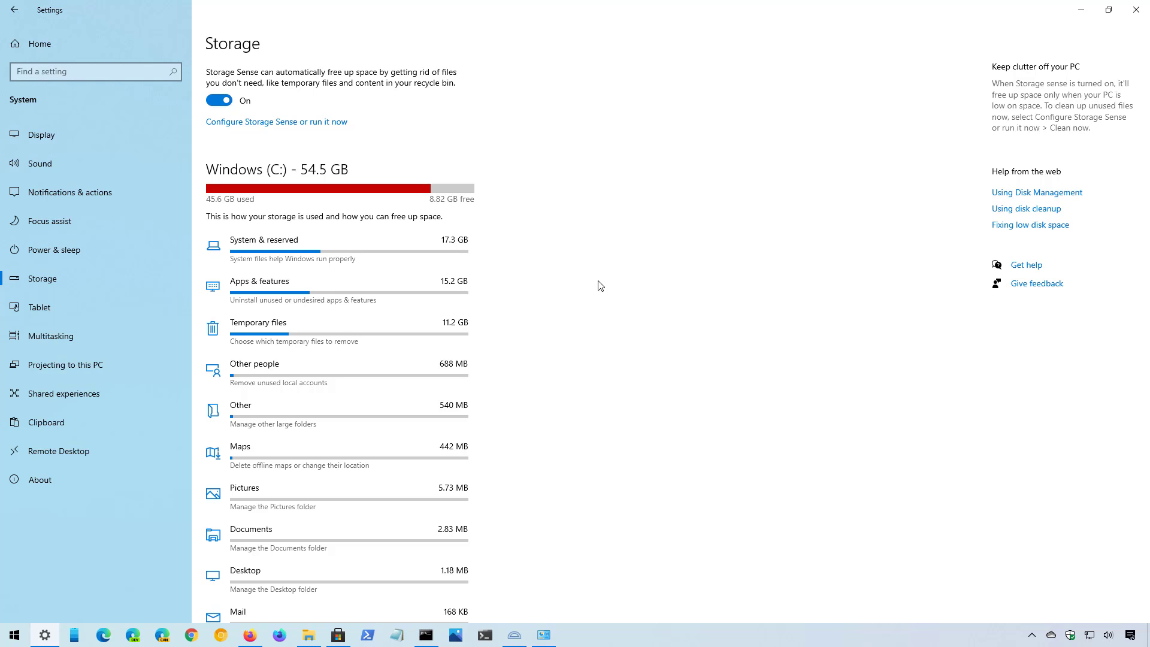
Step: Show storage usage on other drives, listing C:, Data (E:) and Sata (G:)
scroll("down", 3)
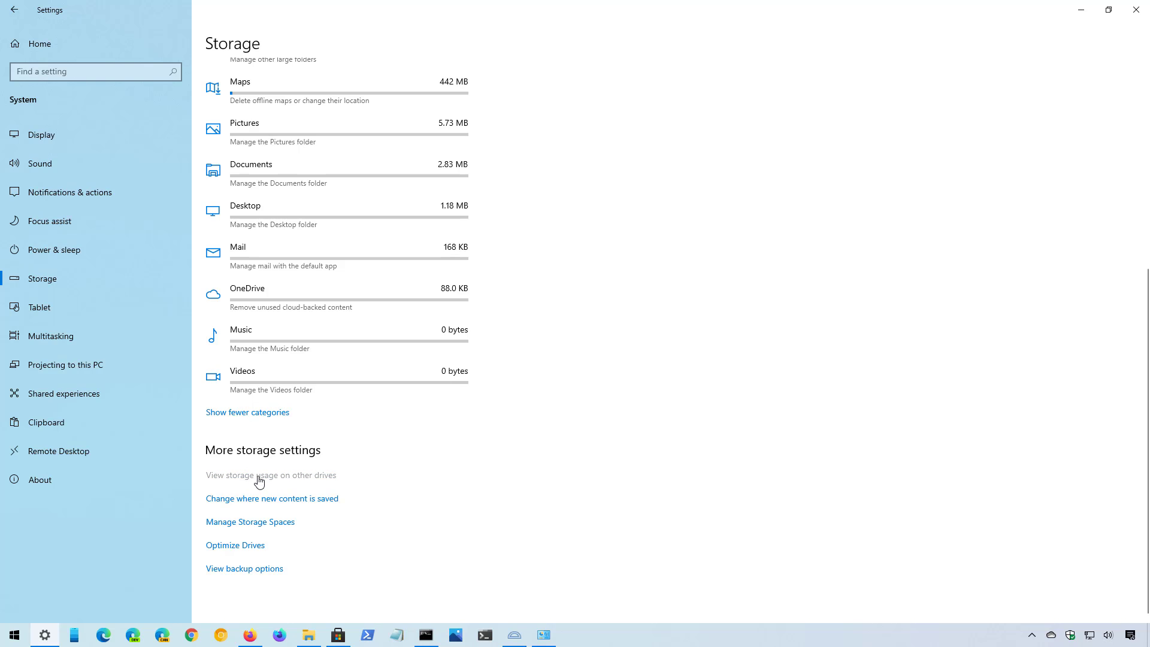
left_click(269, 474)
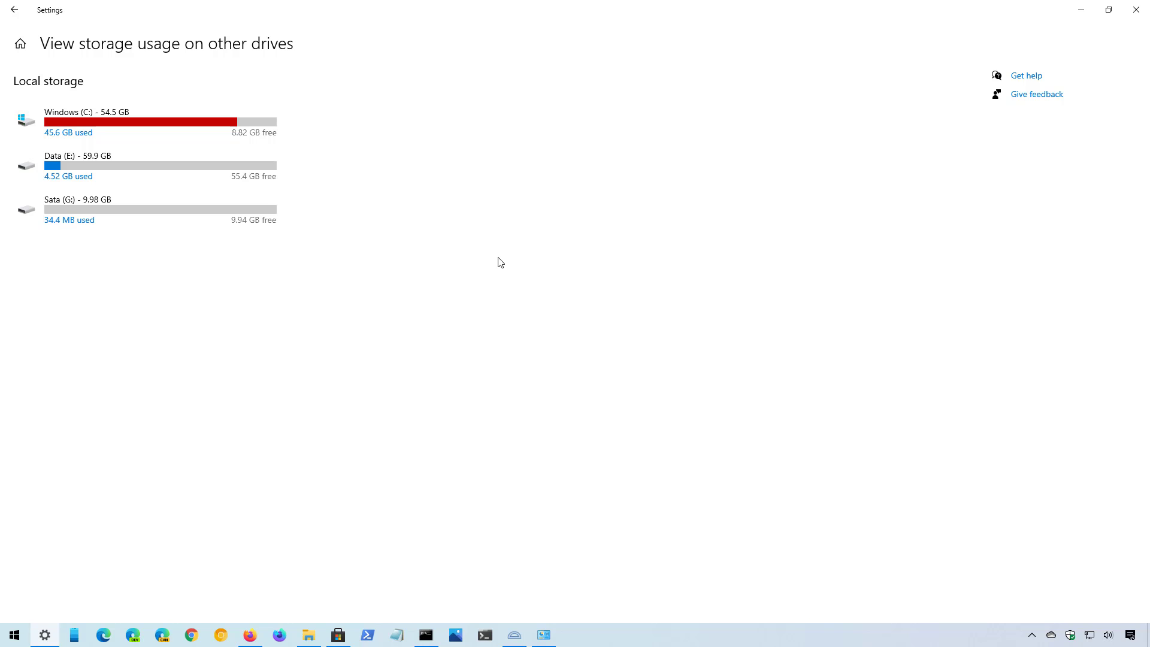
mouse_move(498, 263)
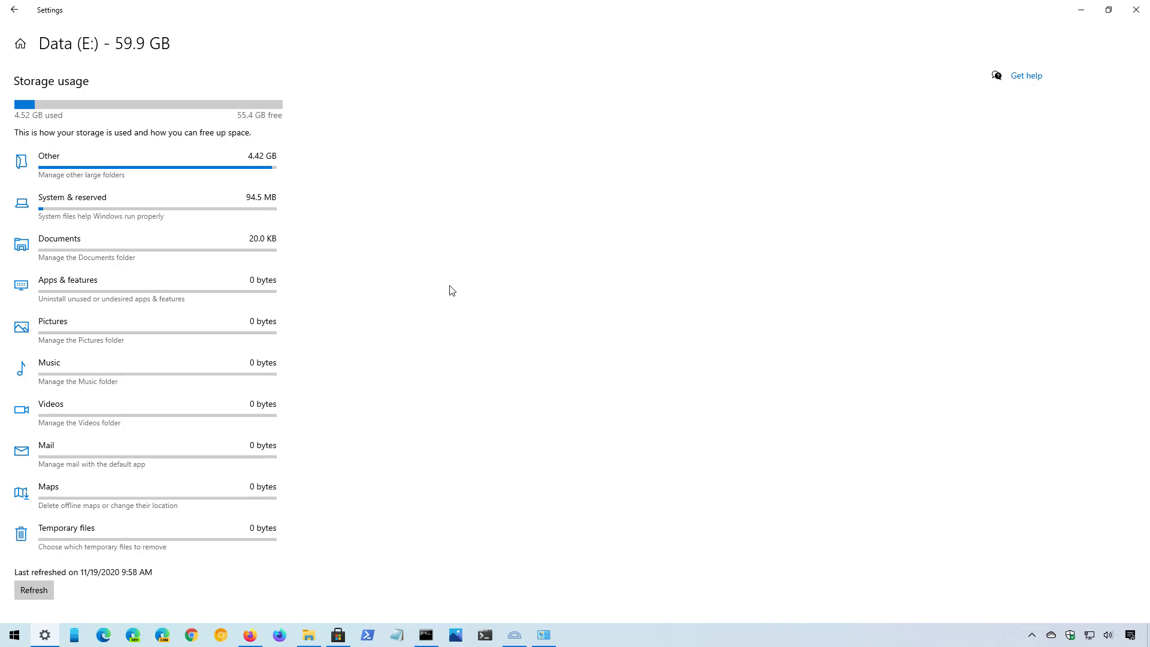
mouse_move(443, 282)
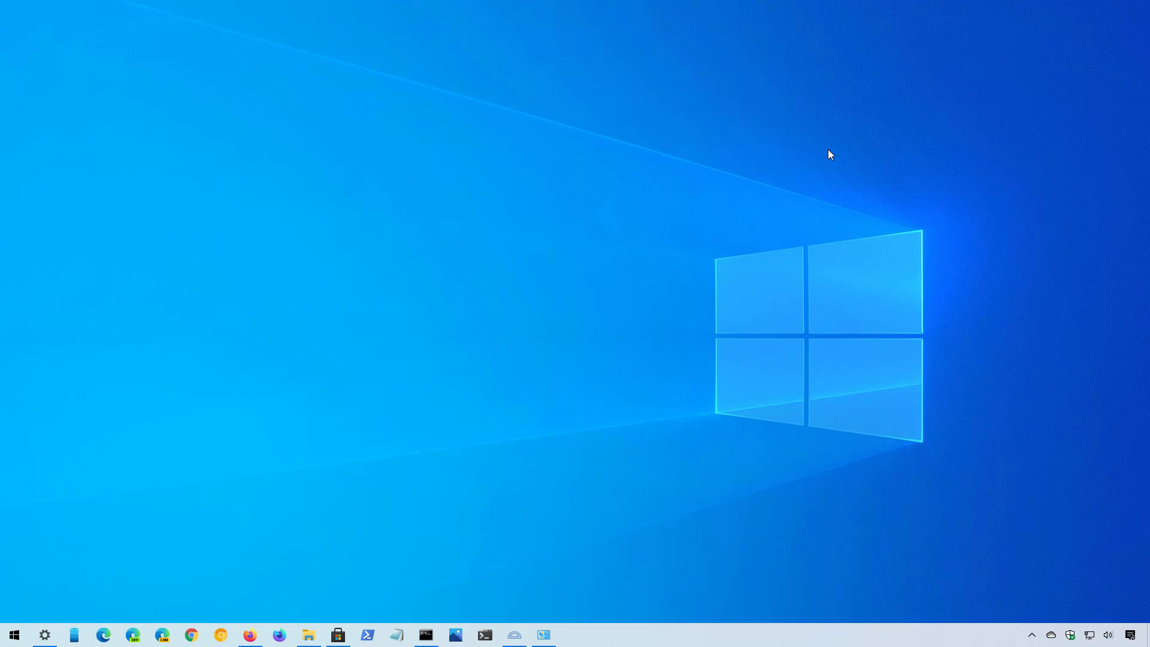
mouse_move(329, 348)
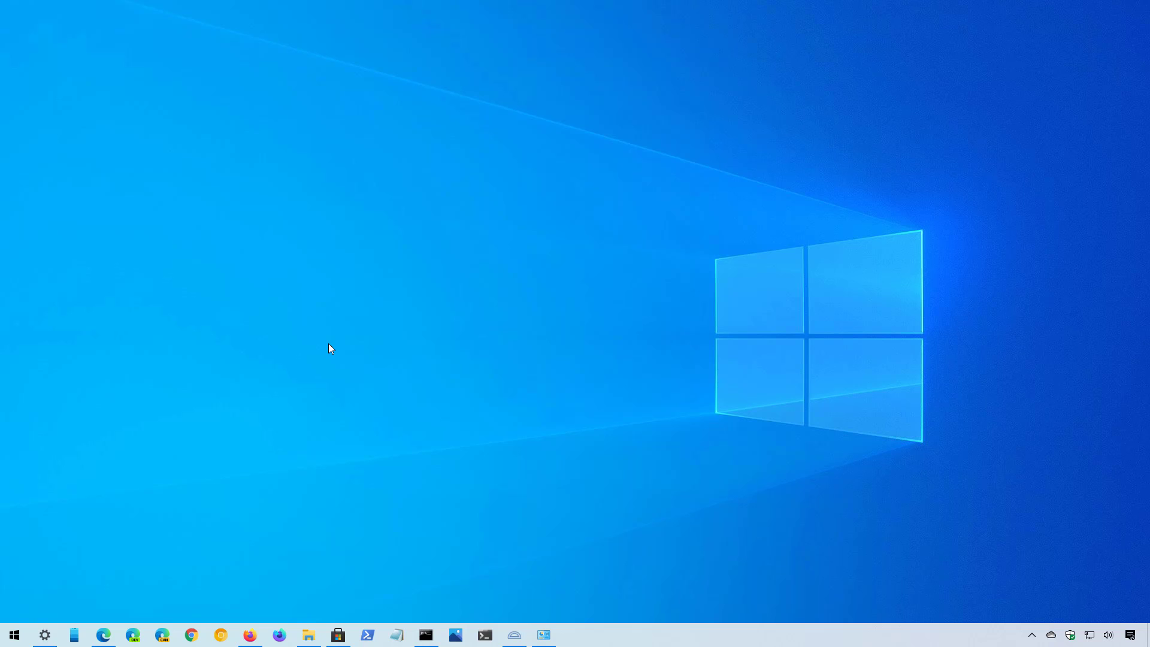
left_click(103, 635)
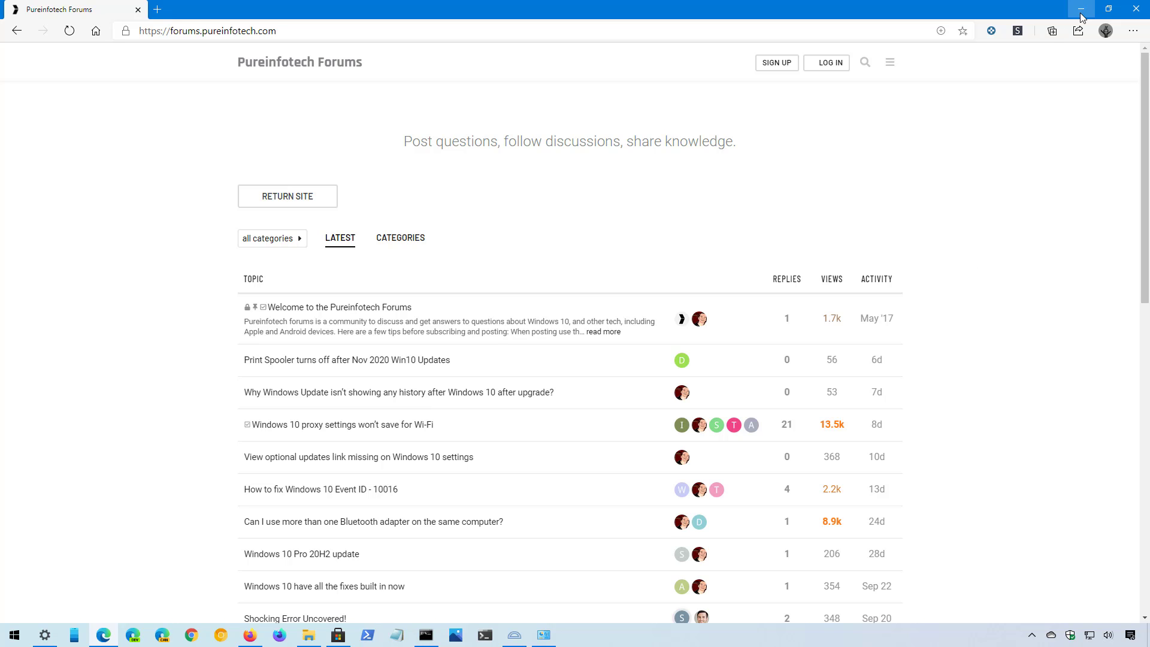
left_click(1080, 9)
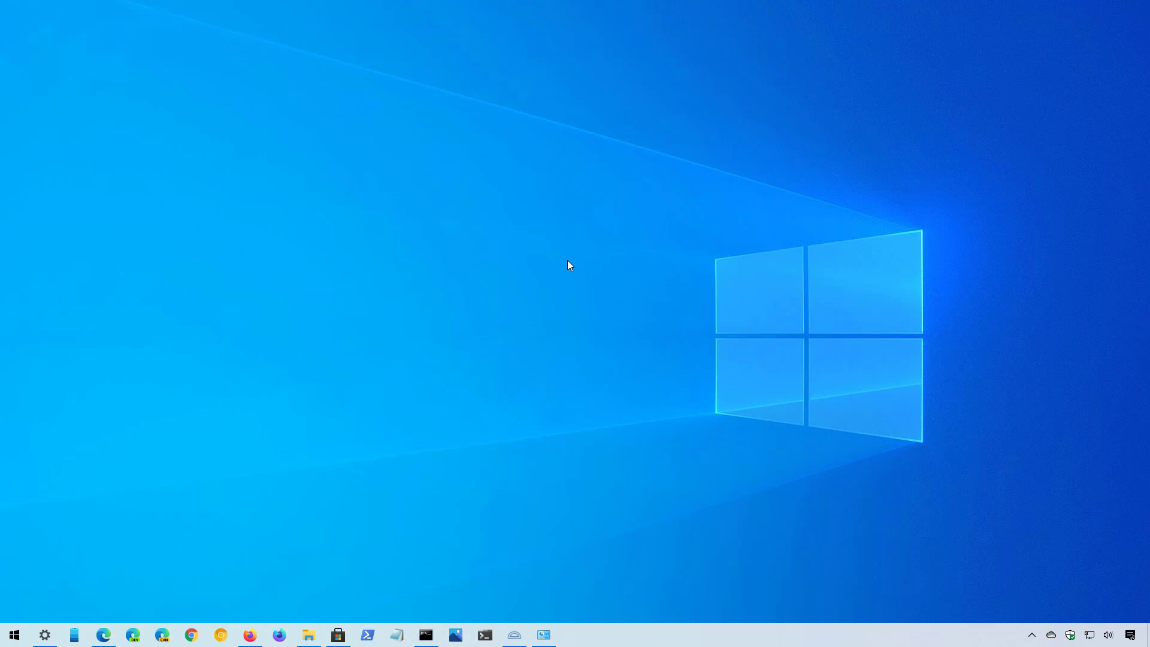